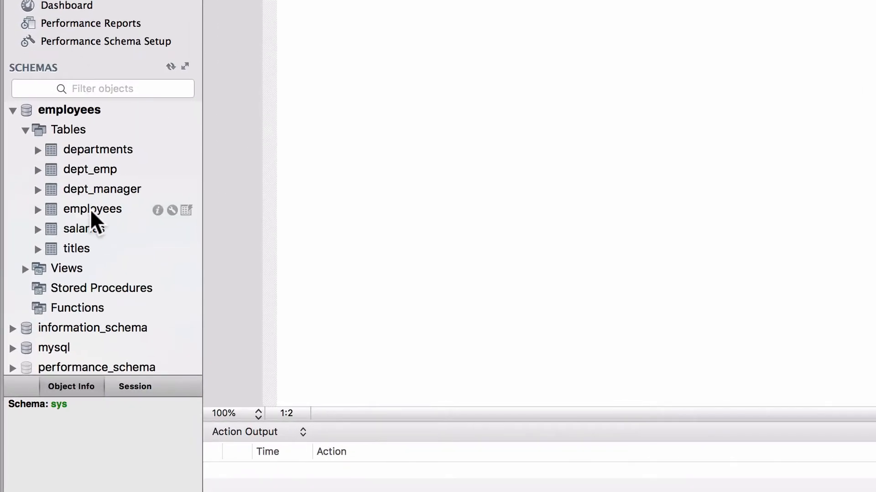
Preview departments, then open the employees table inspector on its column definitions.
{"action": "left_click", "coordinate": [97, 149]}
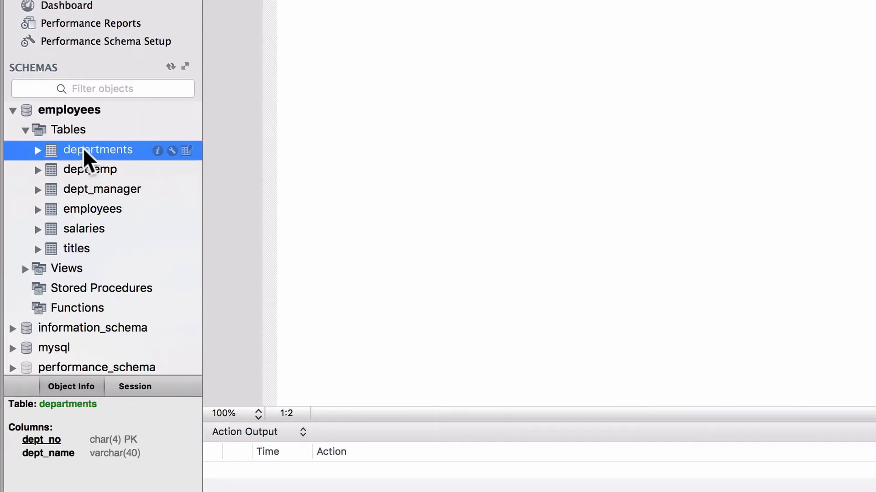
{"action": "left_click", "coordinate": [92, 209]}
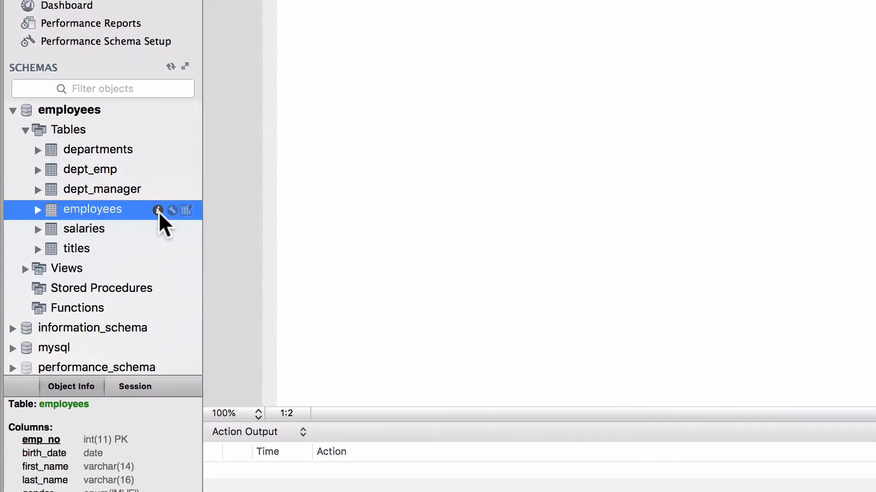
{"action": "left_click", "coordinate": [158, 211]}
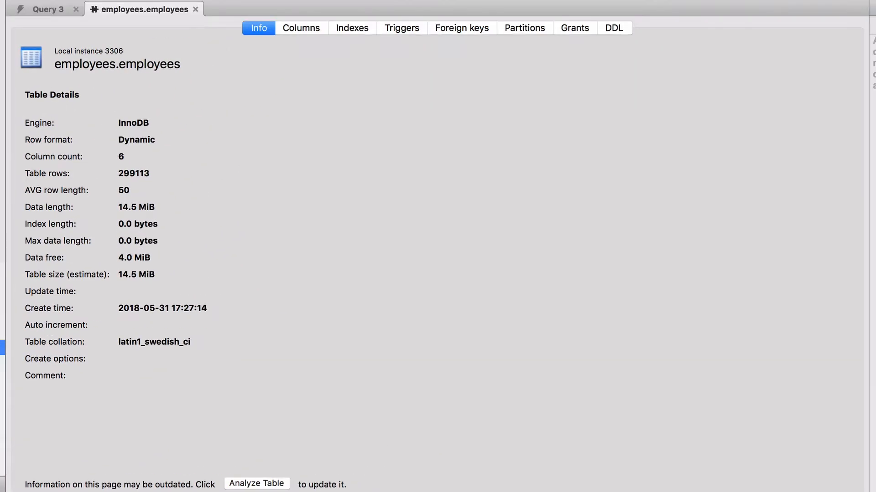
{"action": "left_click", "coordinate": [300, 28]}
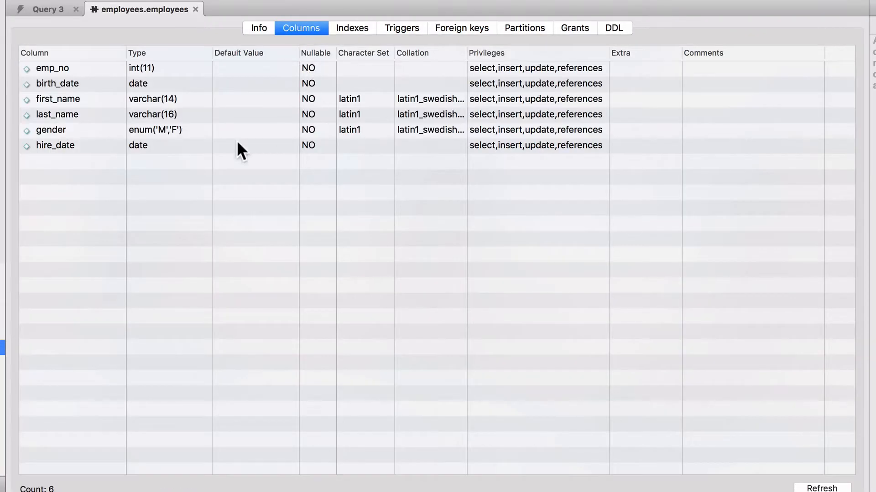
{"action": "mouse_move", "coordinate": [313, 156]}
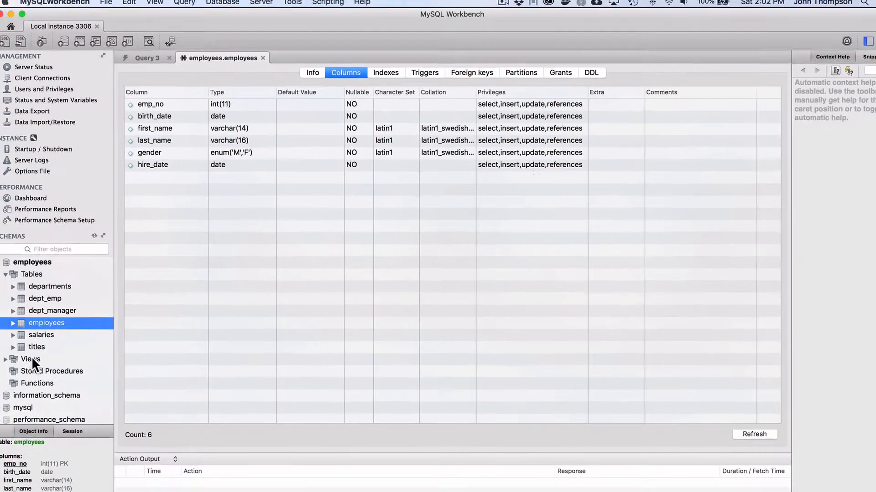
Open the titles table inspector and show its four column definitions.
{"action": "left_click", "coordinate": [46, 345]}
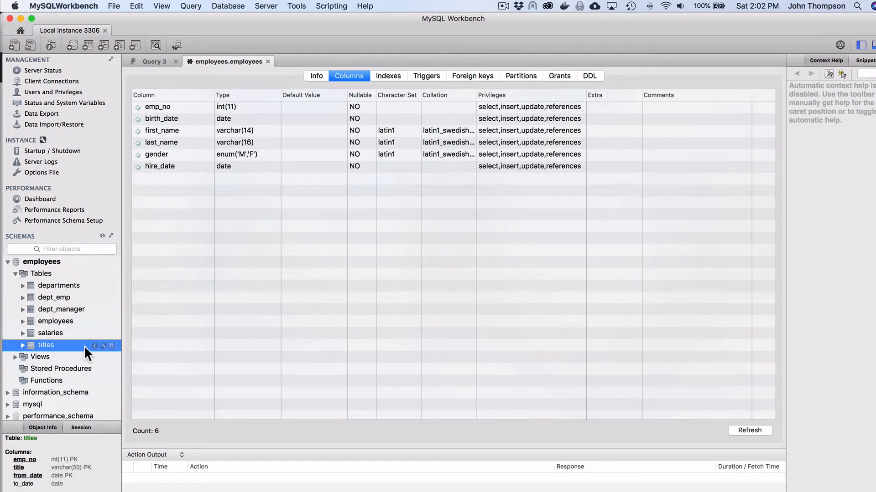
{"action": "double_click", "coordinate": [46, 345]}
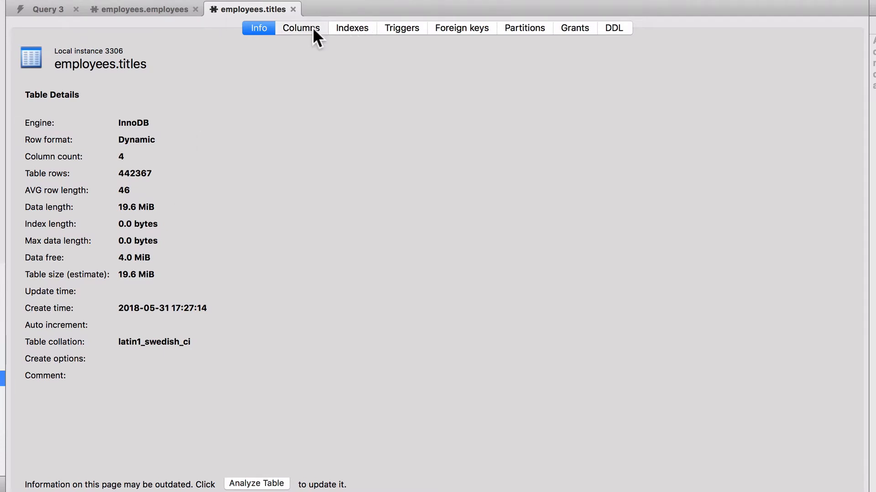
{"action": "left_click", "coordinate": [301, 28]}
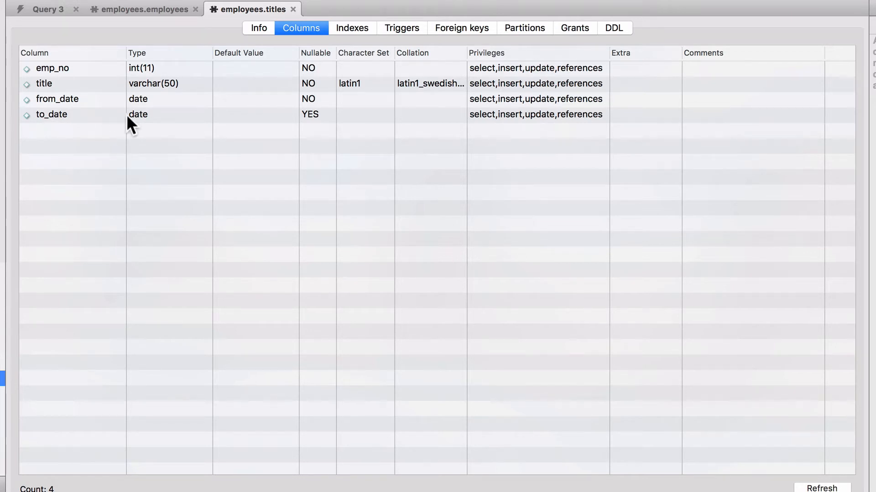
{"action": "mouse_move", "coordinate": [313, 83]}
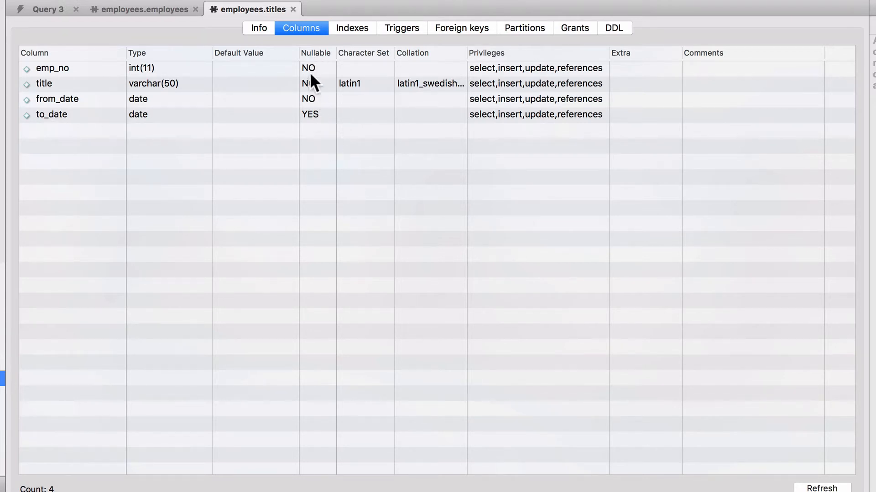
{"action": "mouse_move", "coordinate": [47, 14]}
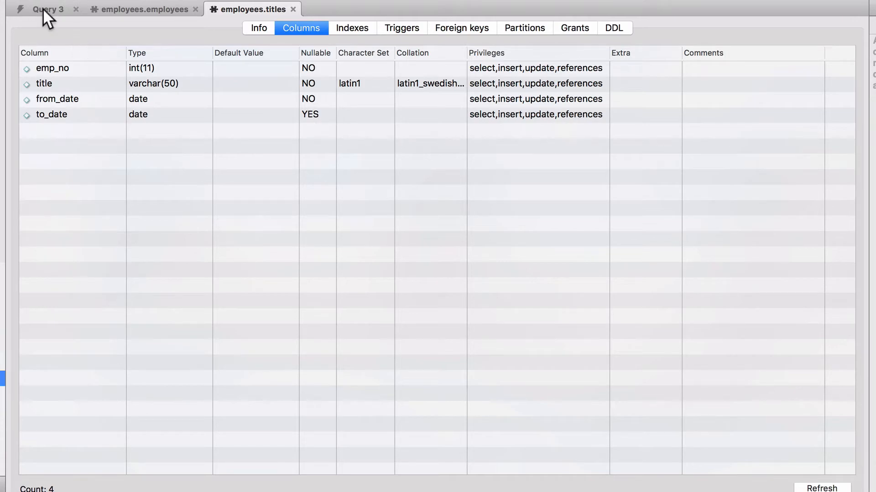
Write and run 'select * from titles where to_date is null;', returning no rows.
{"action": "left_click", "coordinate": [47, 9]}
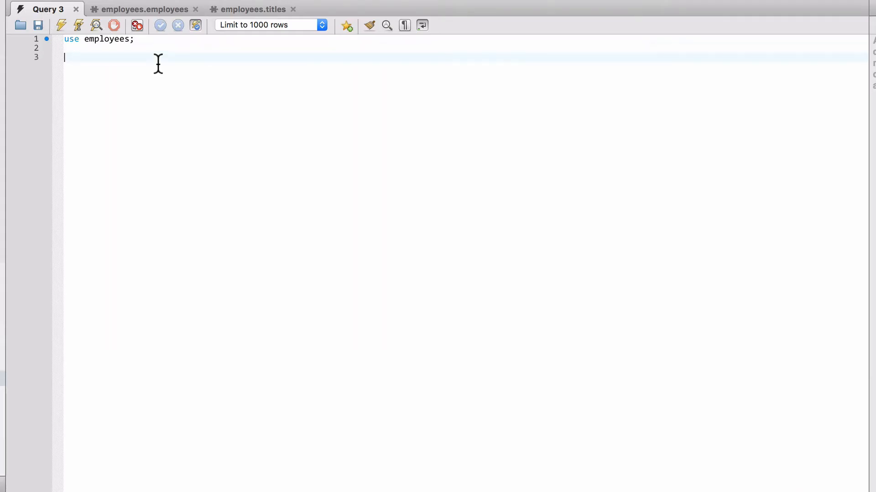
{"action": "type", "text": "select * from"}
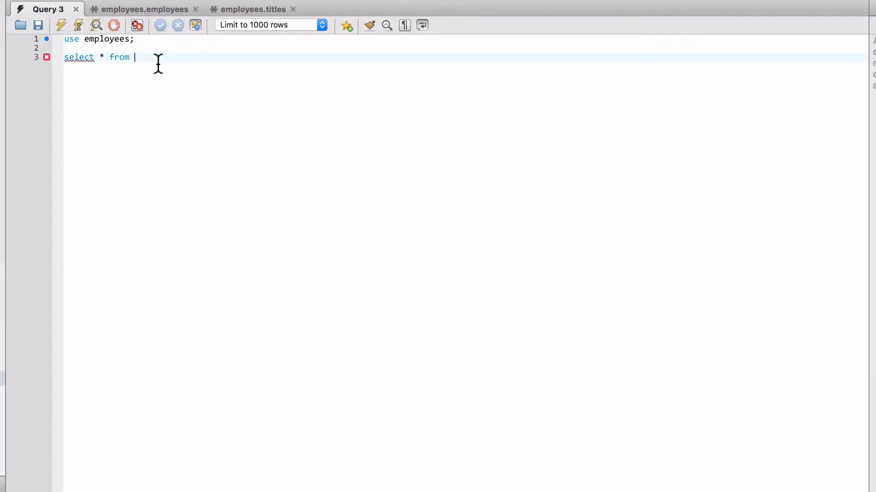
{"action": "type", "text": "titles where"}
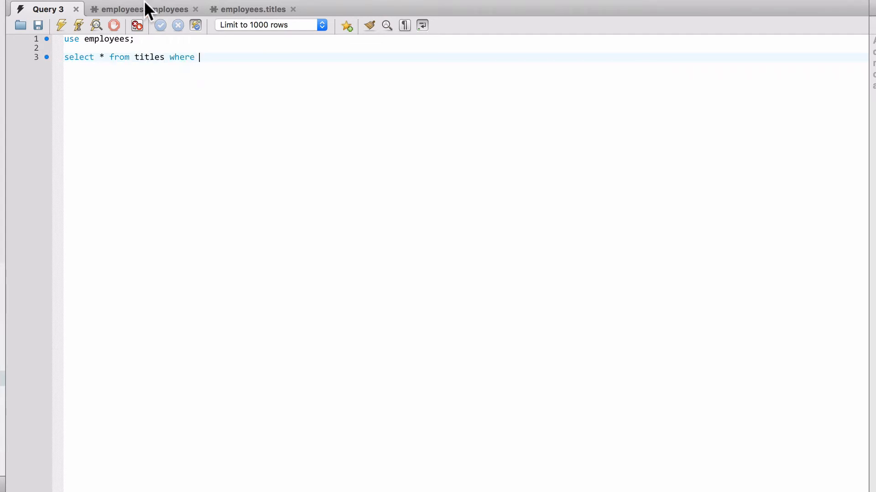
{"action": "left_click", "coordinate": [251, 9]}
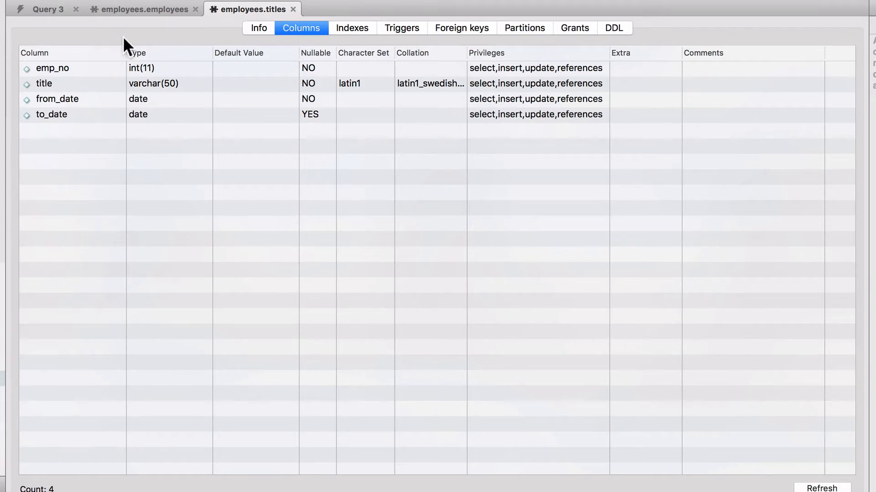
{"action": "left_click", "coordinate": [48, 9]}
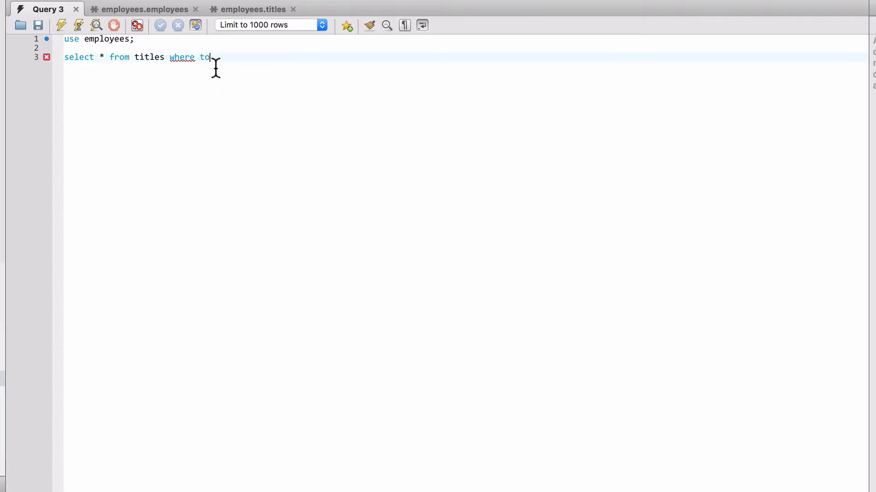
{"action": "type", "text": "_date is null"}
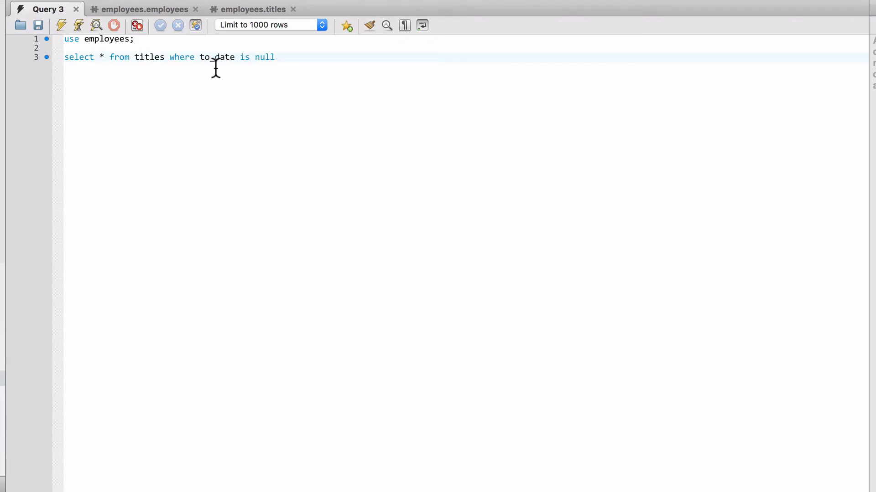
{"action": "type", "text": ";"}
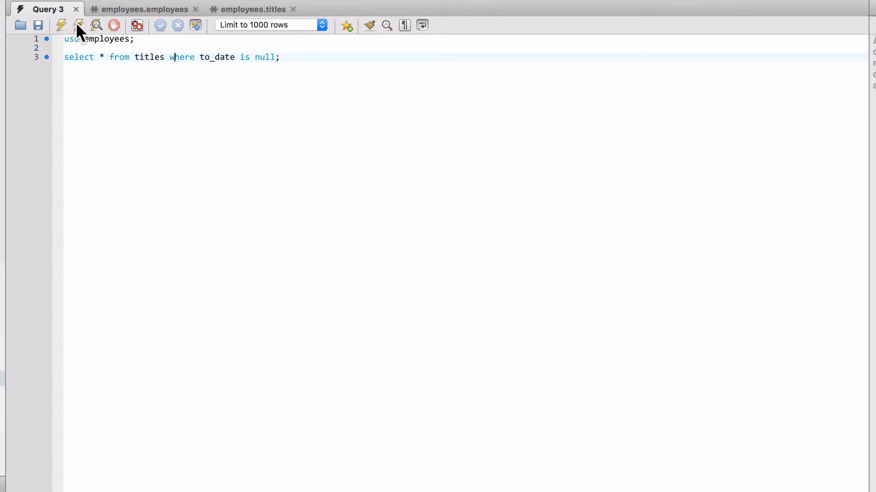
{"action": "left_click", "coordinate": [60, 25]}
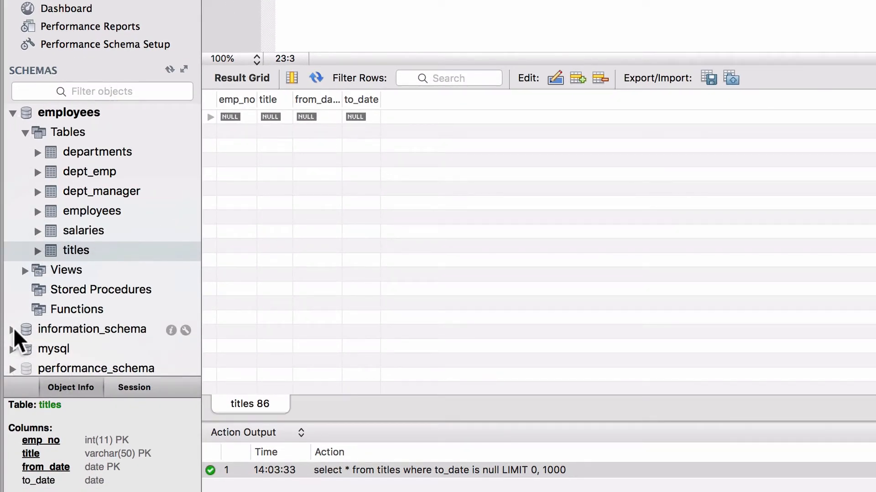
{"action": "left_click", "coordinate": [12, 329]}
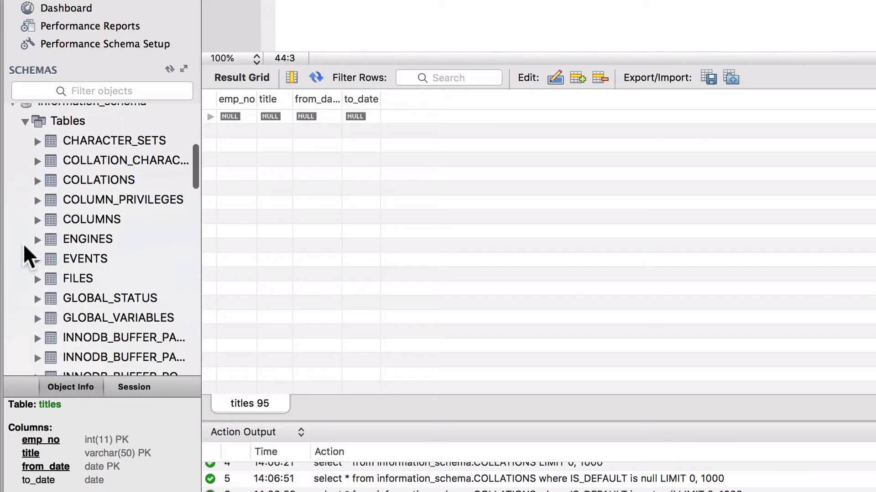
{"action": "scroll", "scroll_direction": "down", "scroll_amount": 3}
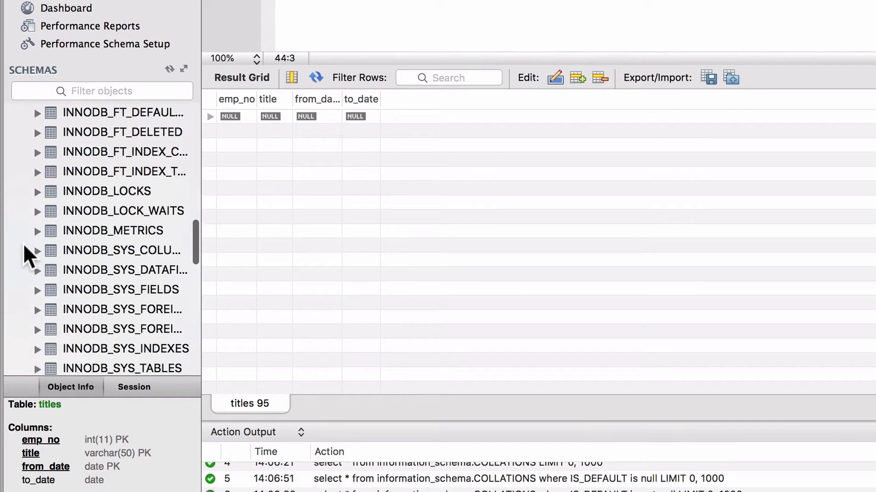
{"action": "scroll", "scroll_direction": "down", "scroll_amount": 3}
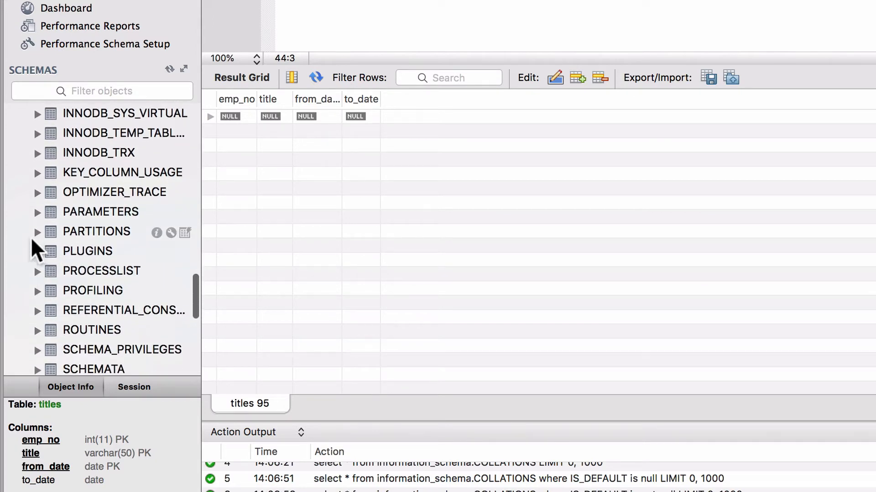
{"action": "left_click", "coordinate": [88, 252]}
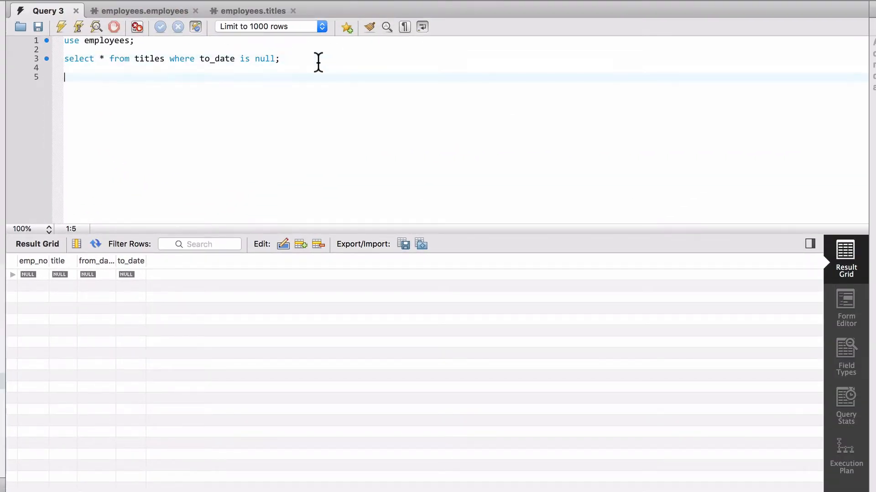
Type 'select * from information_schema.PLUGINS;' on line 5 below the titles query.
{"action": "type", "text": "select"}
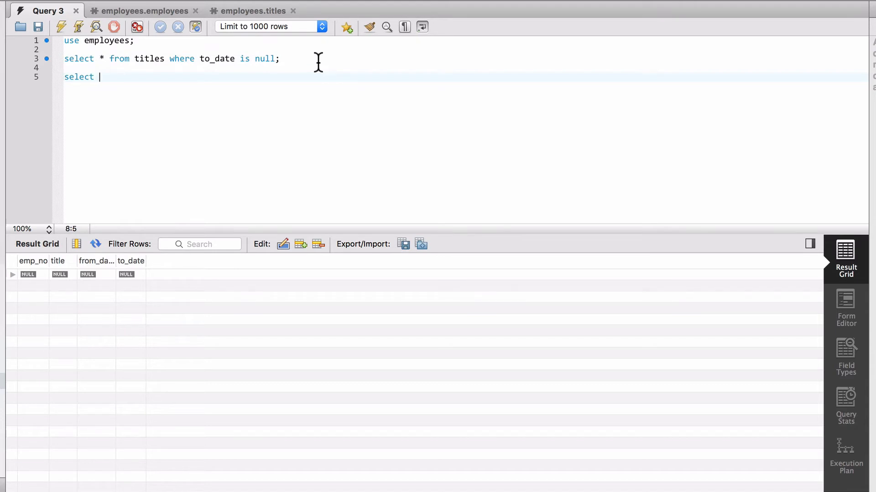
{"action": "type", "text": "* from inf"}
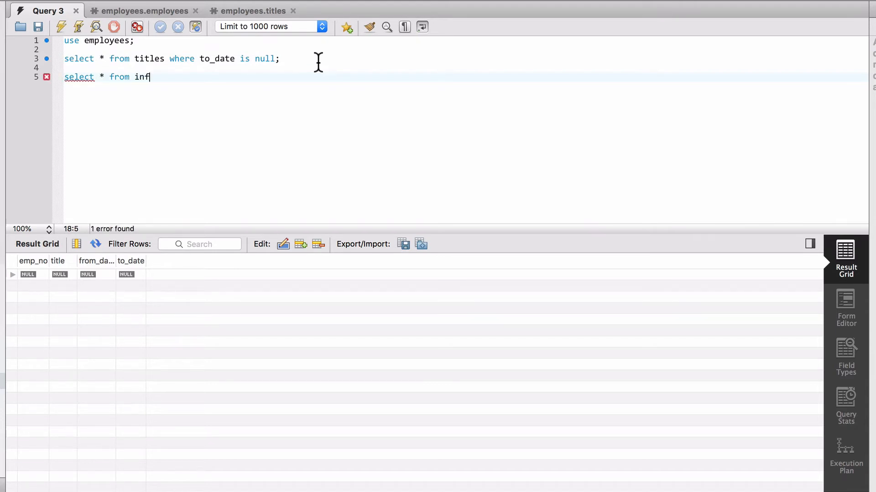
{"action": "type", "text": "ormation_schema."}
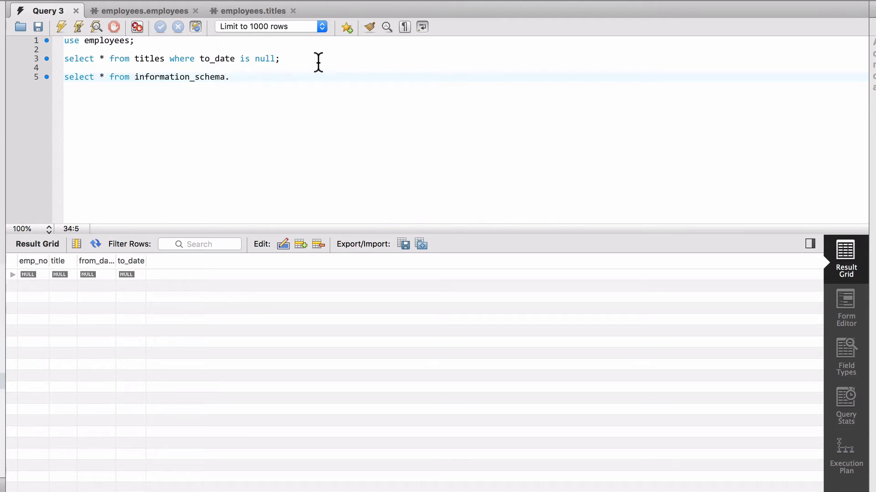
{"action": "type", "text": "PLUGINS"}
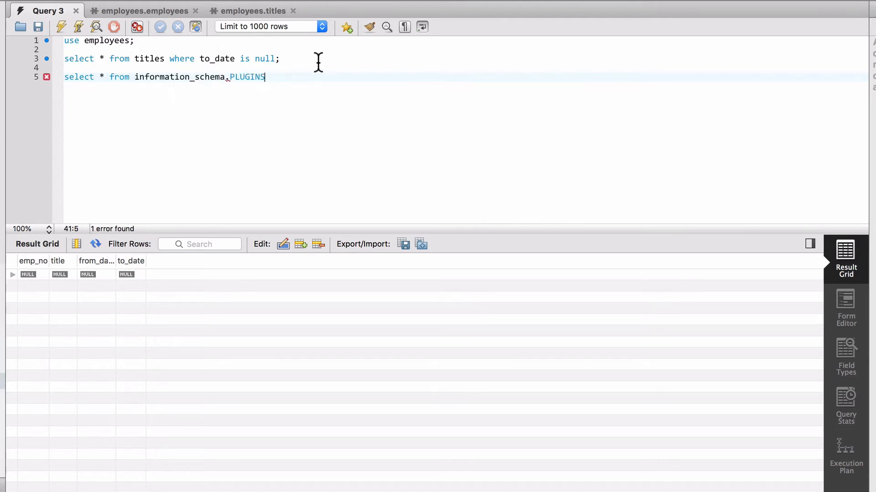
{"action": "type", "text": ";"}
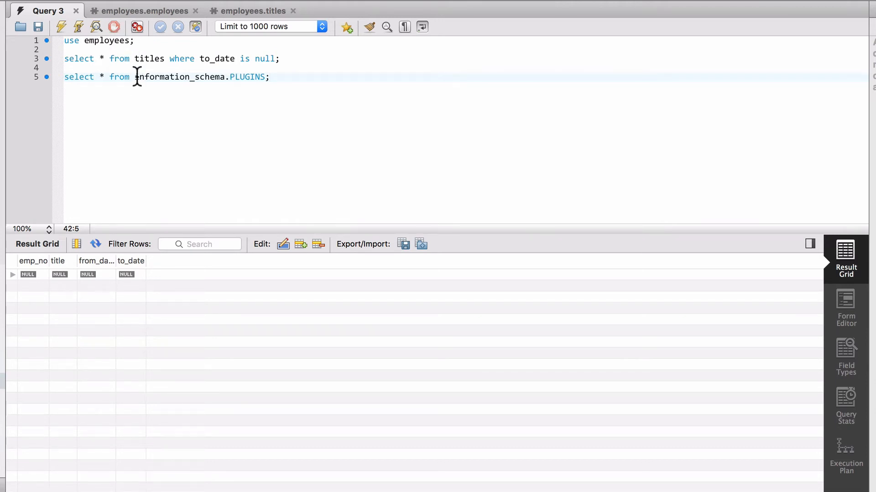
{"action": "mouse_move", "coordinate": [236, 77]}
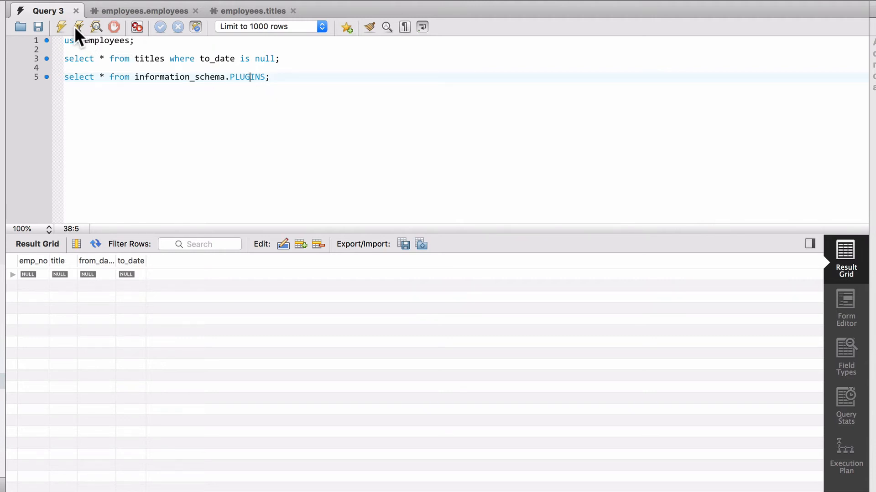
Execute the PLUGINS query to list installed plugins with versions, status, types and authors.
{"action": "left_click", "coordinate": [79, 26]}
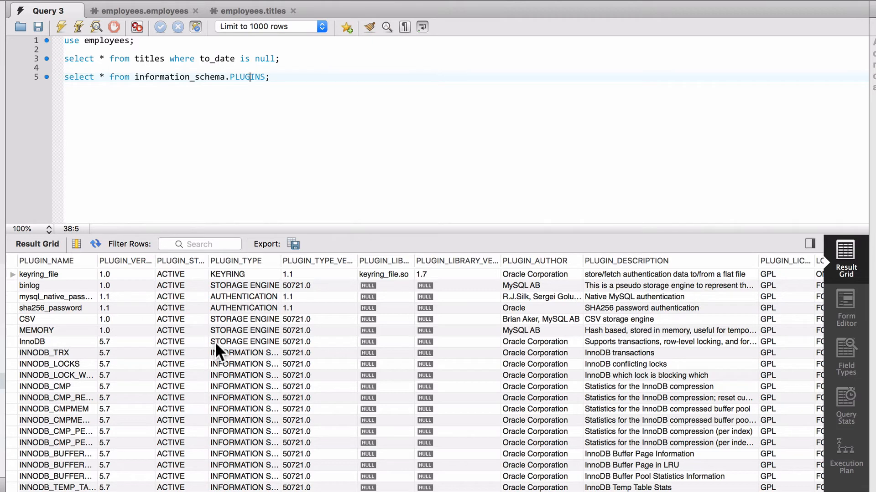
{"action": "mouse_move", "coordinate": [400, 396]}
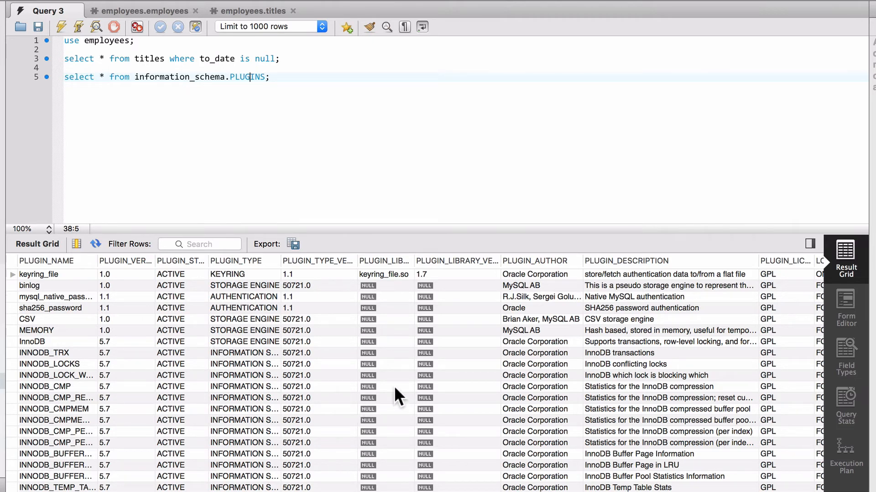
{"action": "mouse_move", "coordinate": [398, 278]}
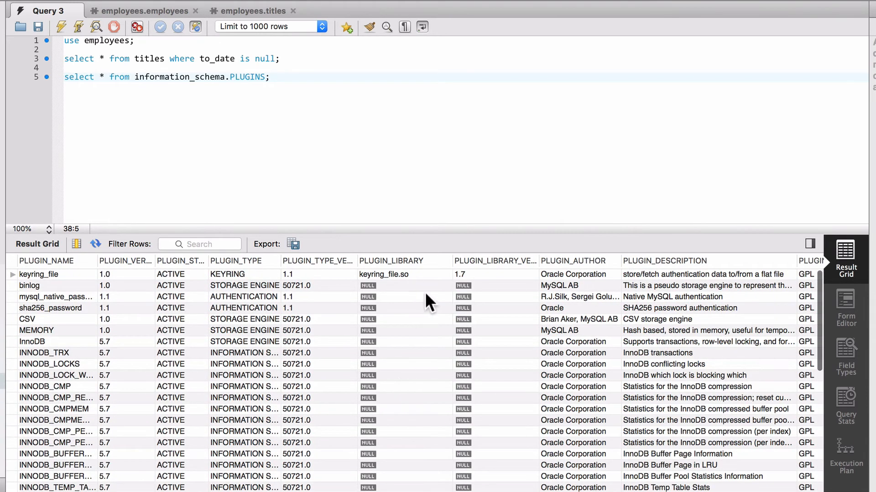
{"action": "mouse_move", "coordinate": [371, 305]}
{"action": "type", "text": " where"}
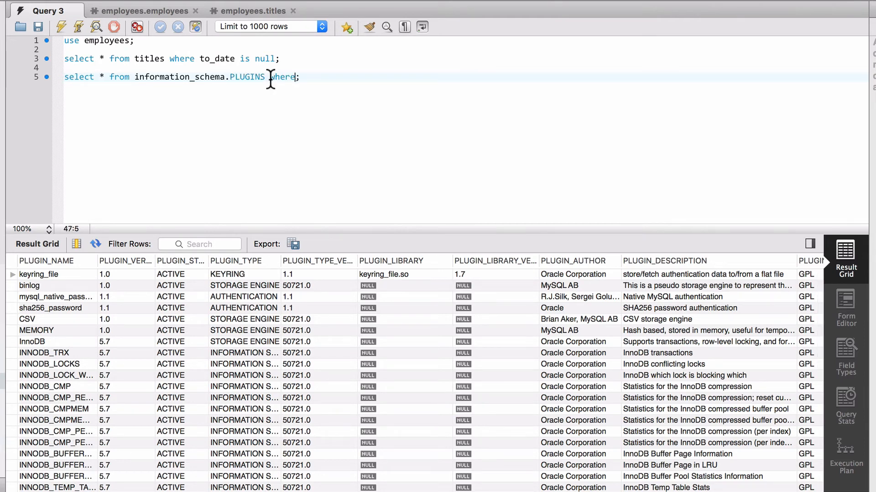
Filter on PLUGIN_LIBRARY IS NULL and add a copied line checking IS NOT NULL.
{"action": "type", "text": "pl"}
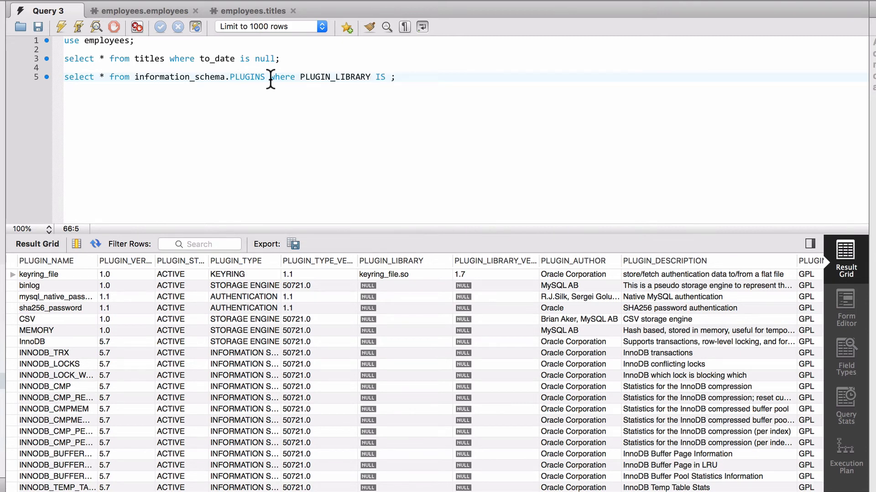
{"action": "type", "text": "NULL"}
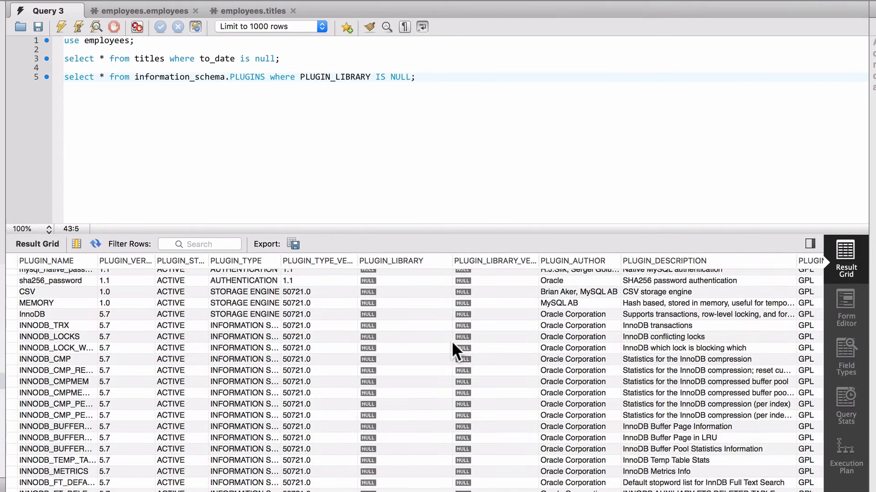
{"action": "scroll", "scroll_direction": "down", "scroll_amount": 3}
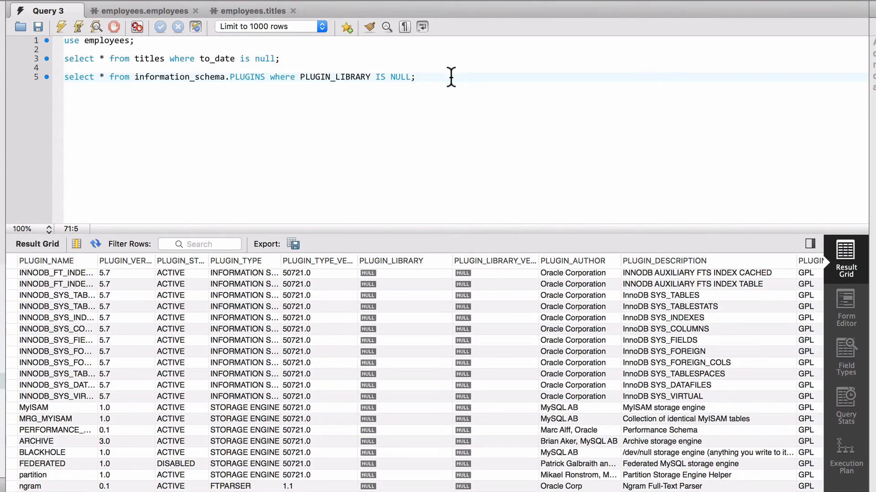
{"action": "triple_click", "coordinate": [224, 76]}
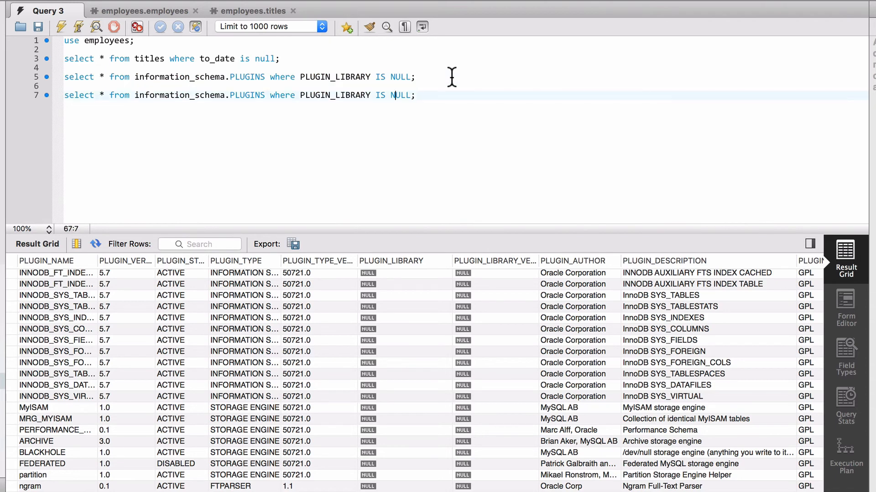
{"action": "type", "text": "NOT N"}
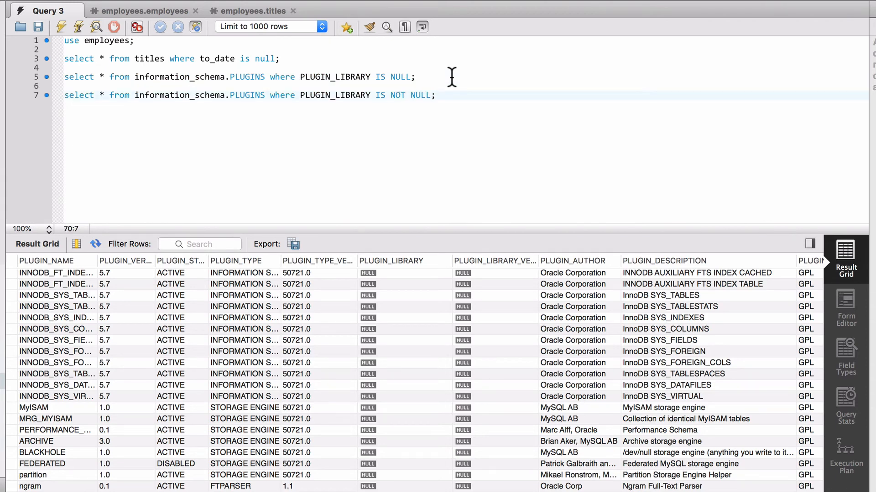